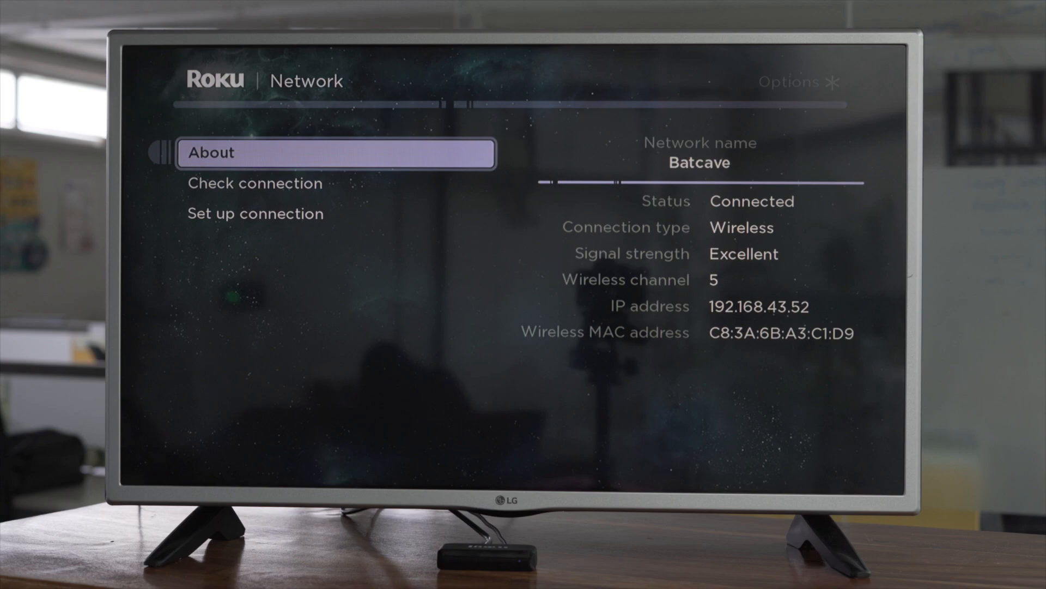
Step: Enable the developer application installer in the hidden Developer Settings and restart the player
{"action": "key", "text": "Back"}
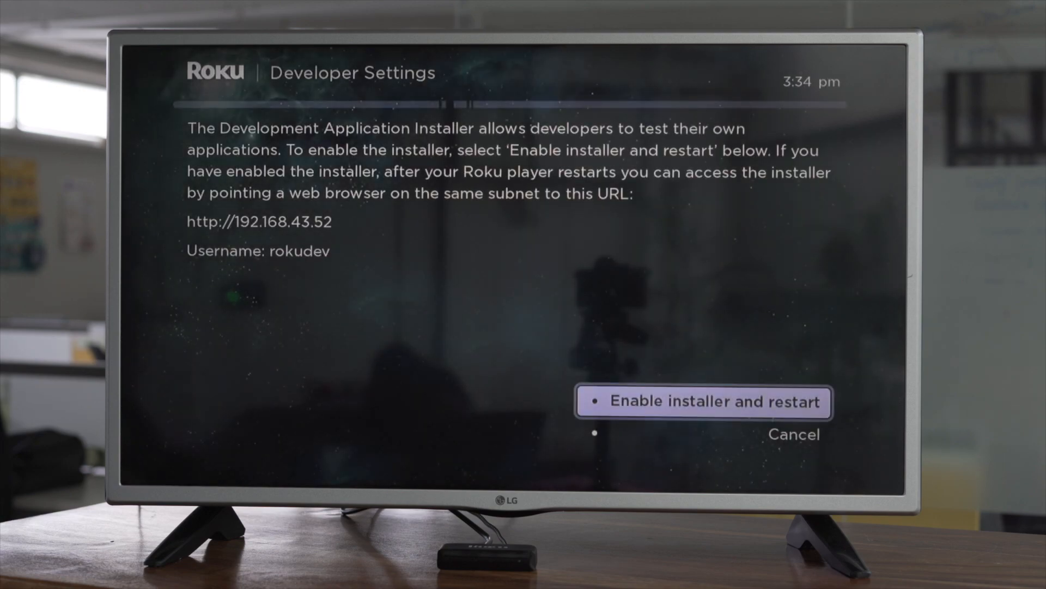
{"action": "left_click", "coordinate": [714, 401]}
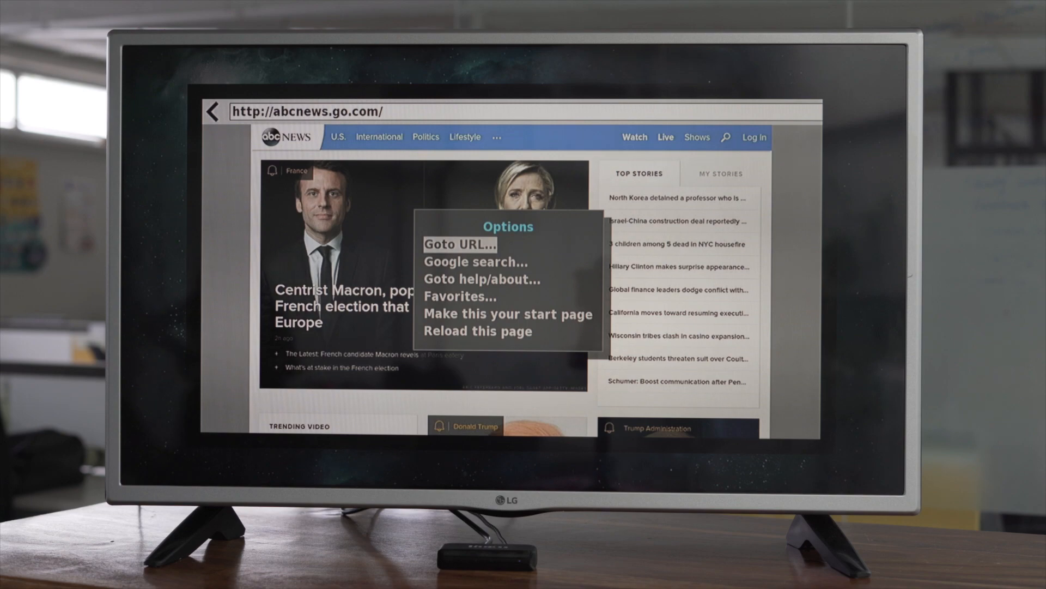
Step: Load the YouTube address via Goto URL in place of the ABC News page
{"action": "left_click", "coordinate": [459, 244]}
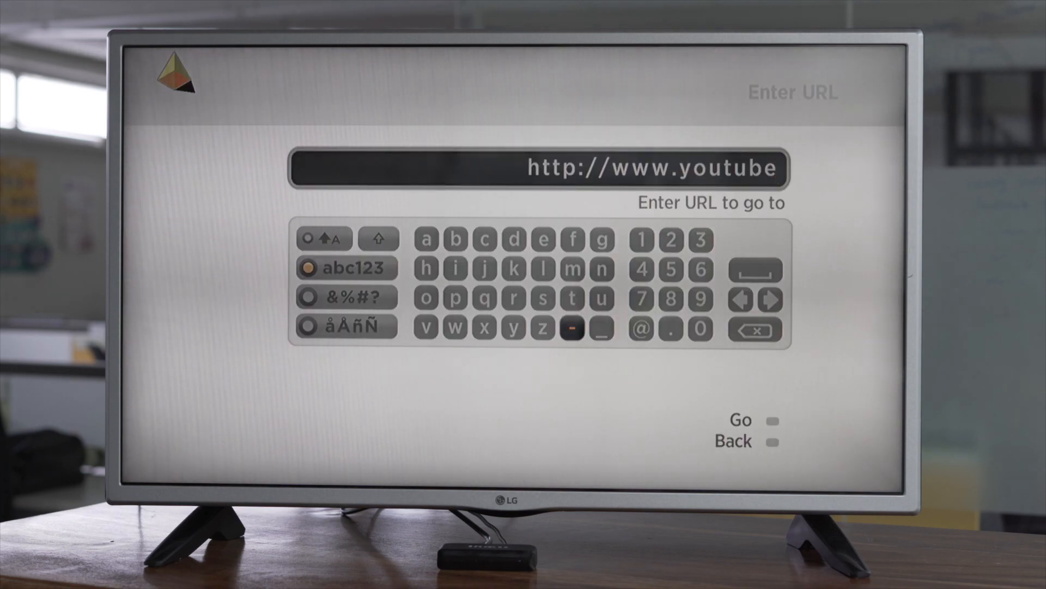
{"action": "left_click", "coordinate": [742, 419]}
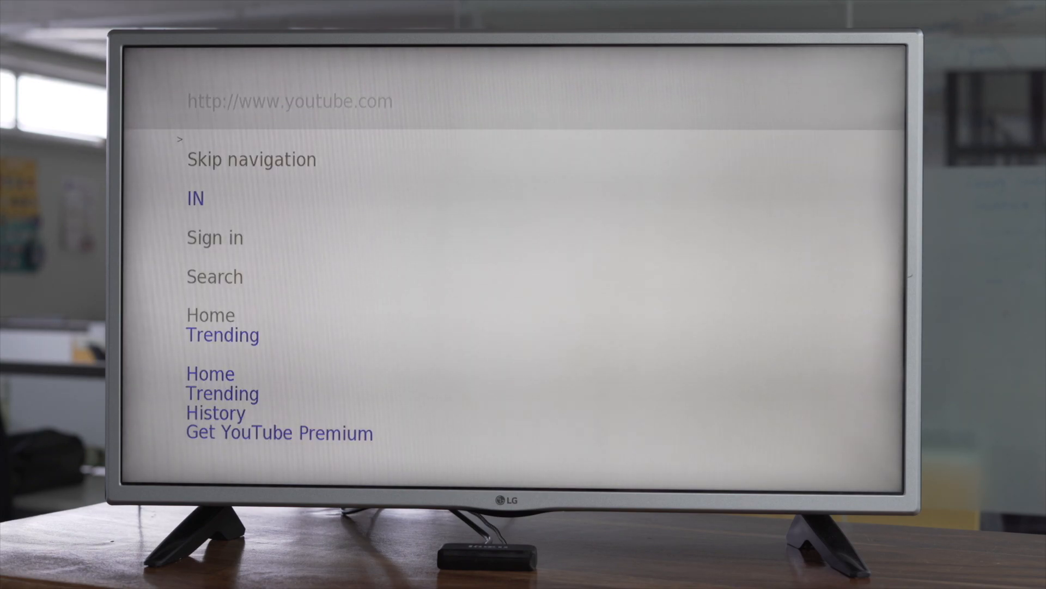
{"action": "left_click", "coordinate": [222, 335]}
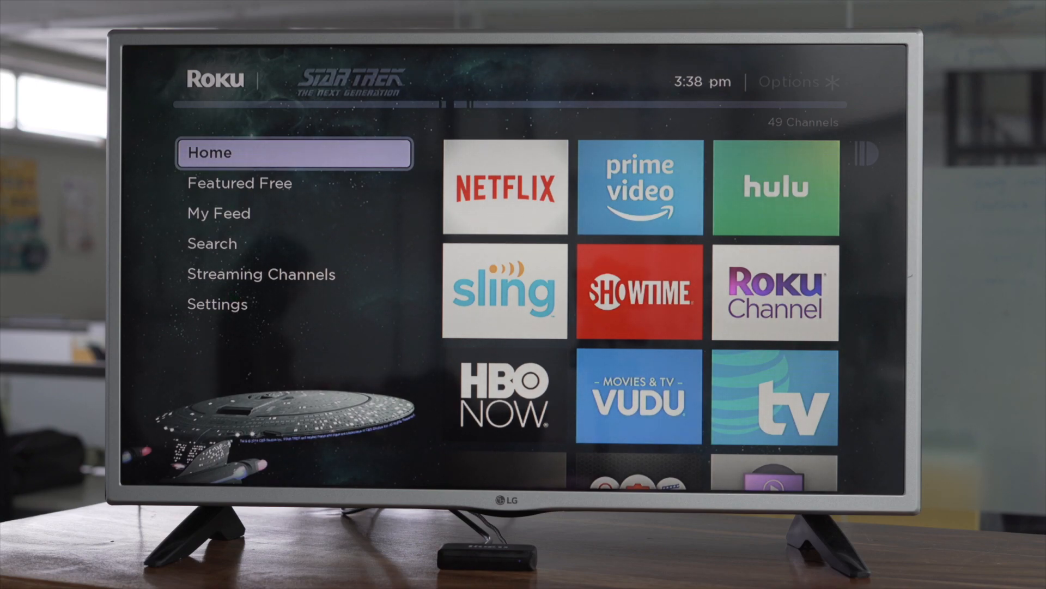
Step: Find the Matrix-esque screensaver channel in the Channel Store and add it
{"action": "left_click", "coordinate": [215, 304]}
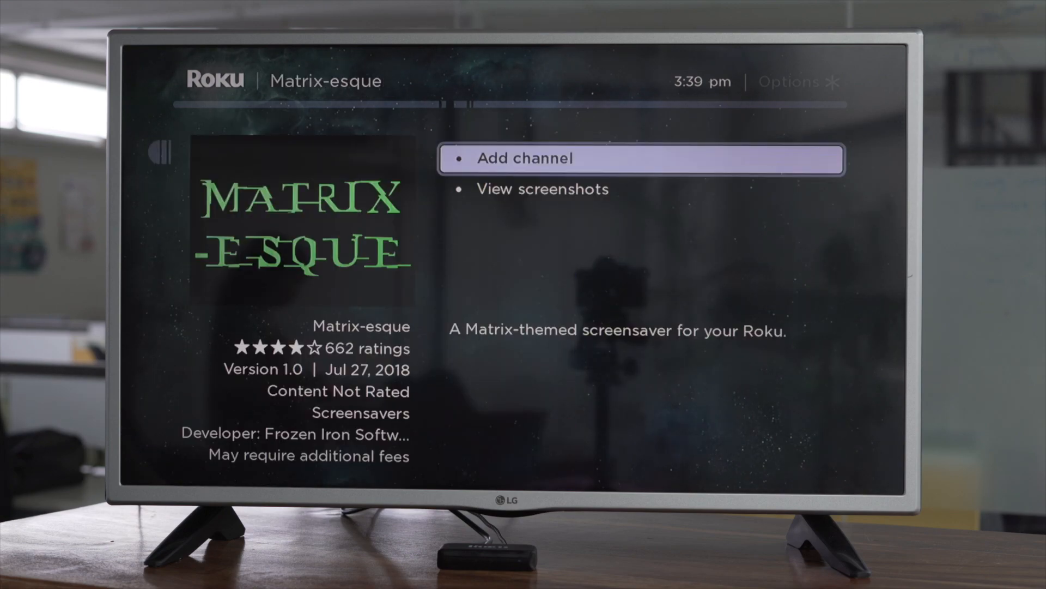
{"action": "left_click", "coordinate": [640, 158]}
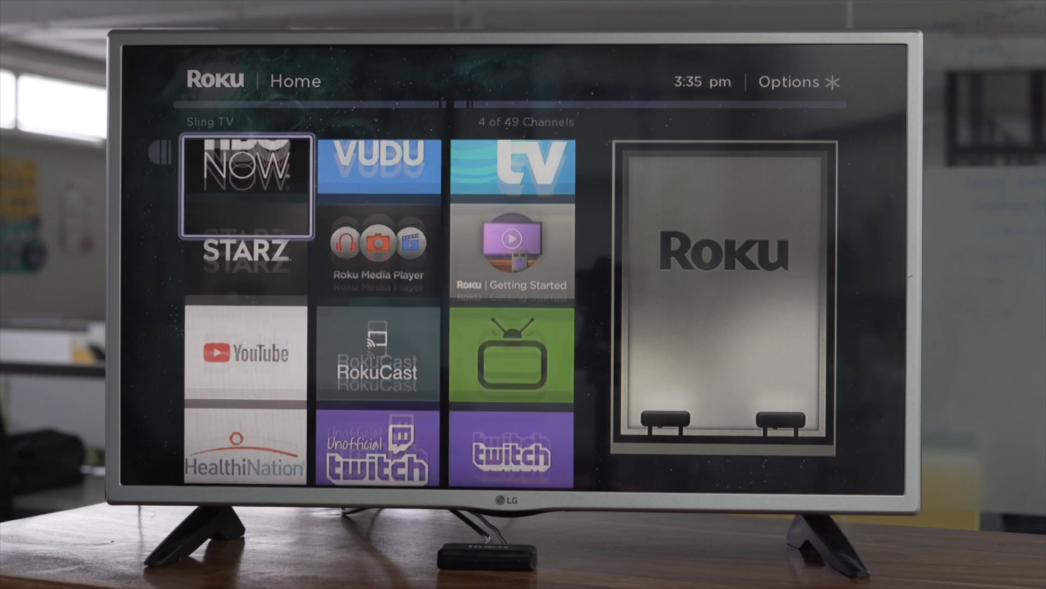
Step: Mirror the phone's screen to the Roku via Wireless display, allowing the cast on the TV
{"action": "scroll", "scroll_direction": "down", "scroll_amount": 3}
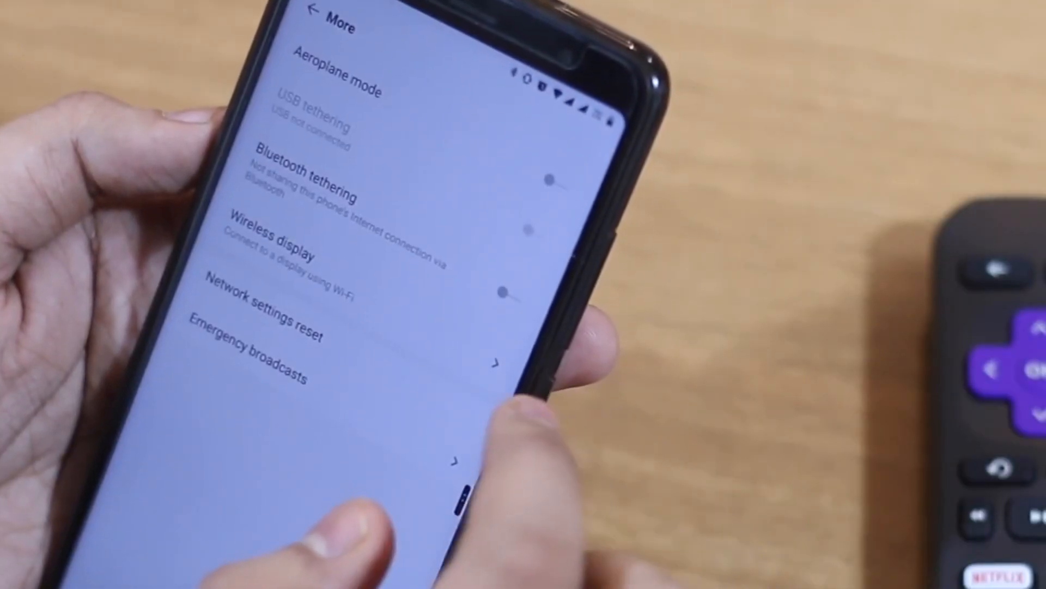
{"action": "left_click", "coordinate": [267, 250]}
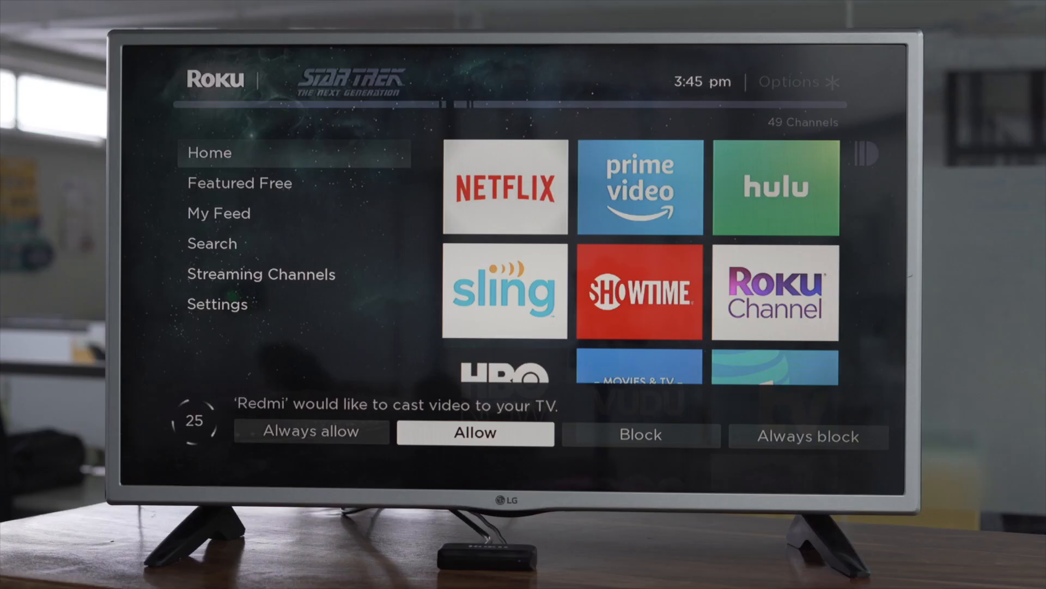
{"action": "left_click", "coordinate": [474, 433]}
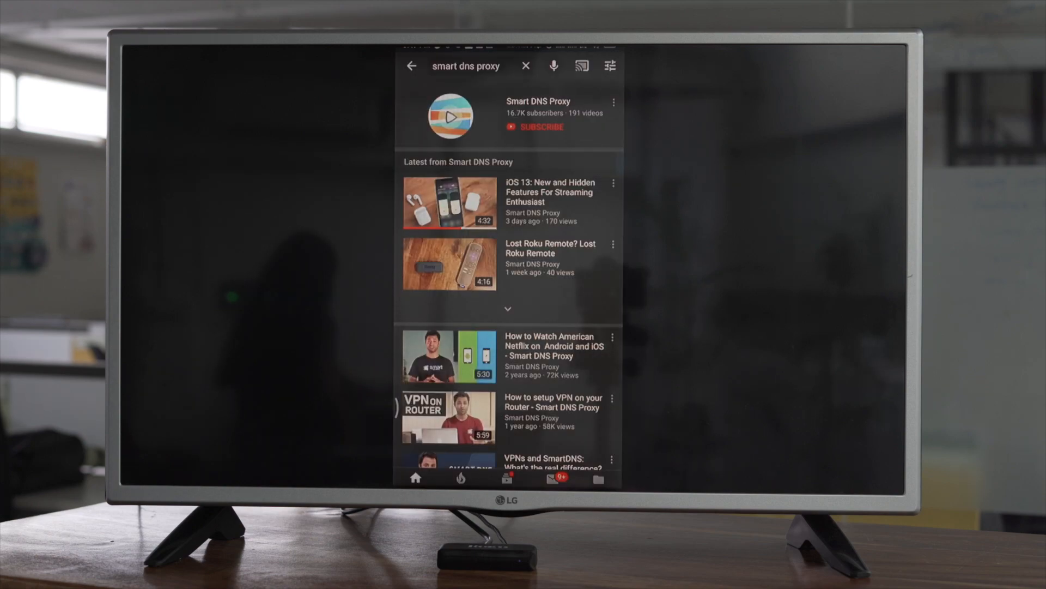
{"action": "left_click", "coordinate": [449, 263]}
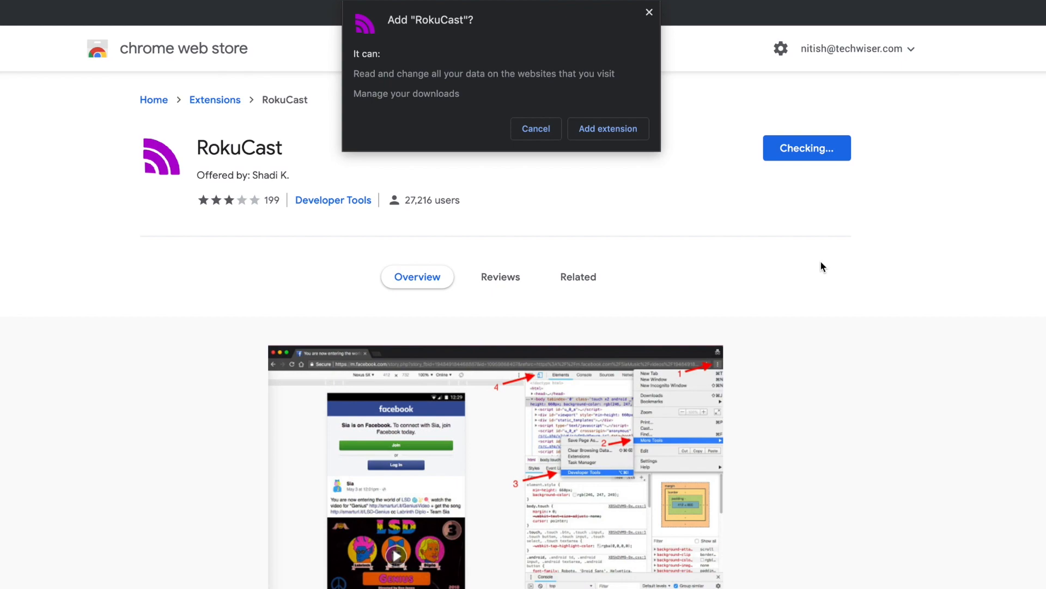
Step: Add the RokuCast extension to Chrome and cast the test page's VfE_html5.mp4 video to the Roku
{"action": "left_click", "coordinate": [535, 129]}
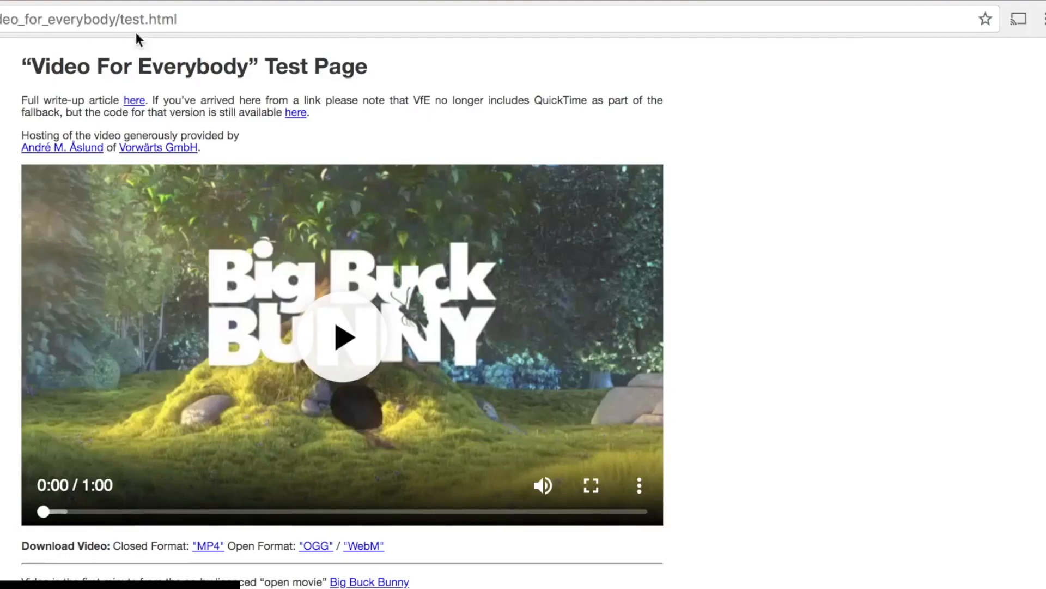
{"action": "left_click", "coordinate": [1019, 18]}
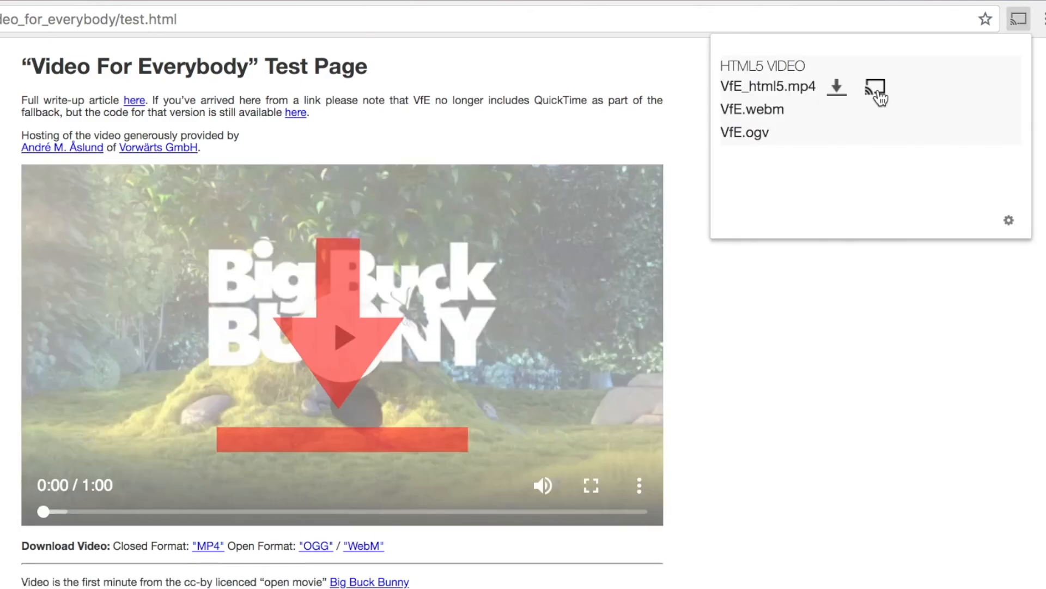
{"action": "left_click", "coordinate": [875, 87]}
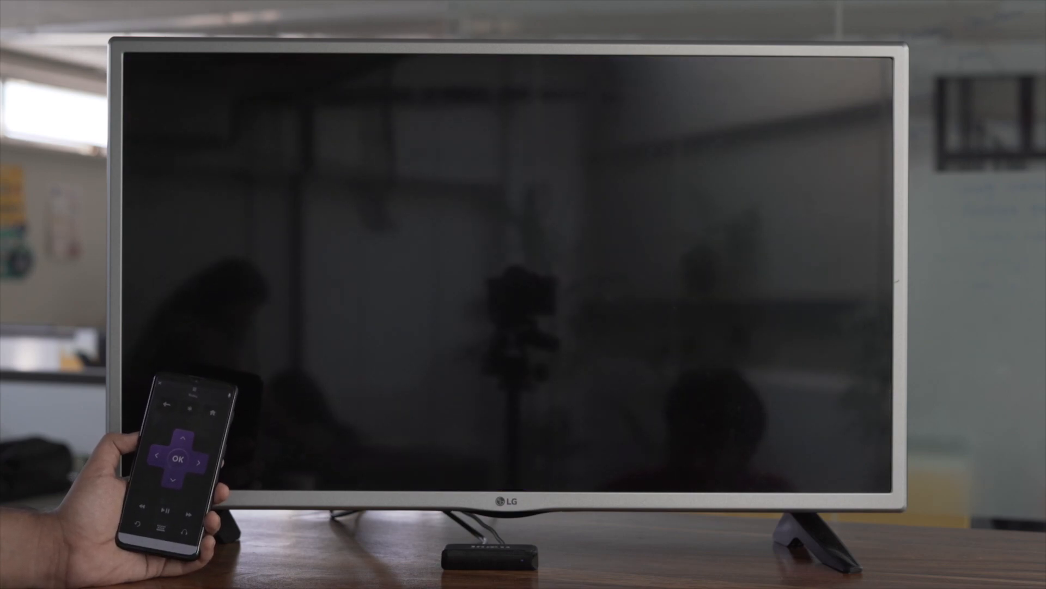
Step: Control the TV from the Roku mobile app's on-screen remote
{"action": "left_click", "coordinate": [180, 460]}
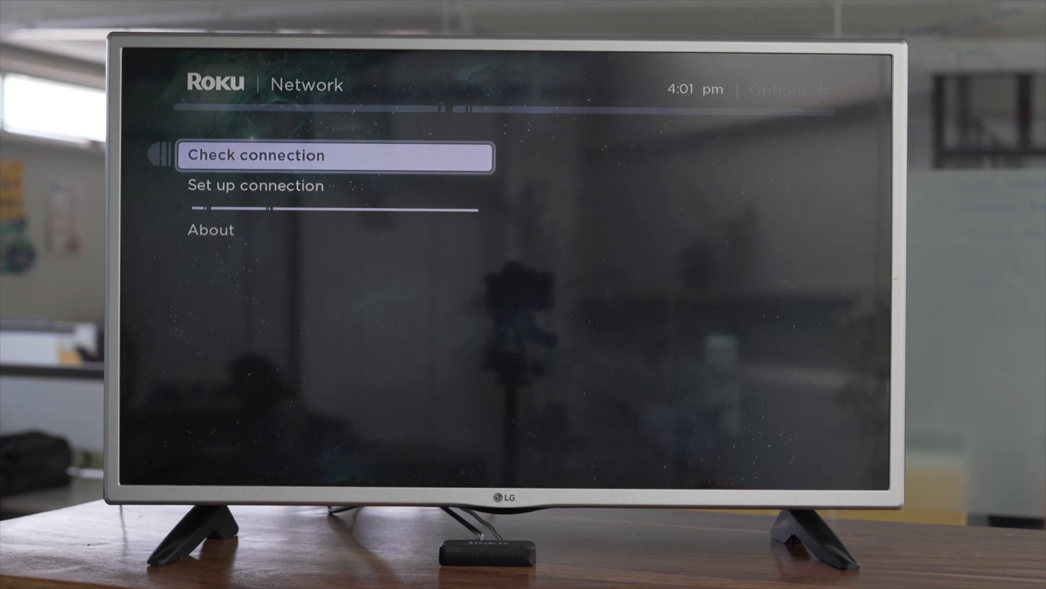
Step: Run a network connection check from the Network settings
{"action": "left_click", "coordinate": [337, 156]}
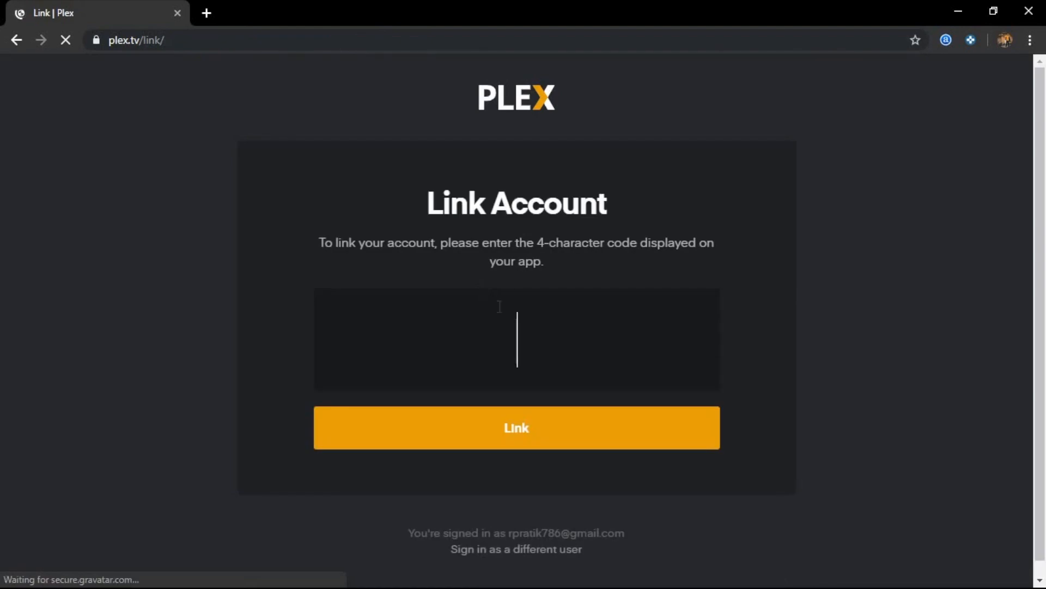
Step: Enter the TV's four-character code at plex.tv/link and link the Plex account
{"action": "type", "text": "7Z"}
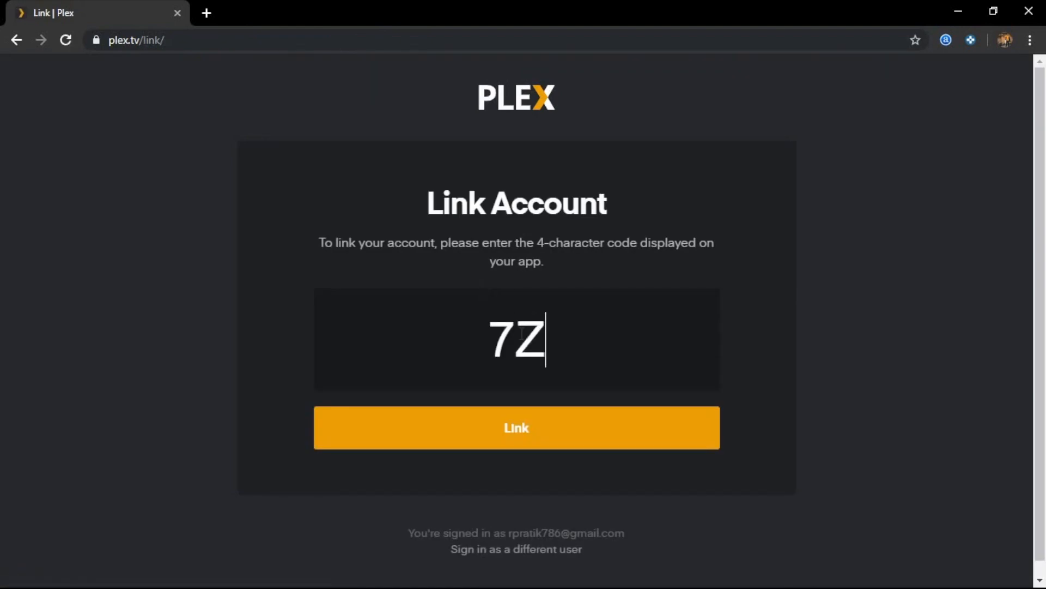
{"action": "left_click", "coordinate": [515, 427]}
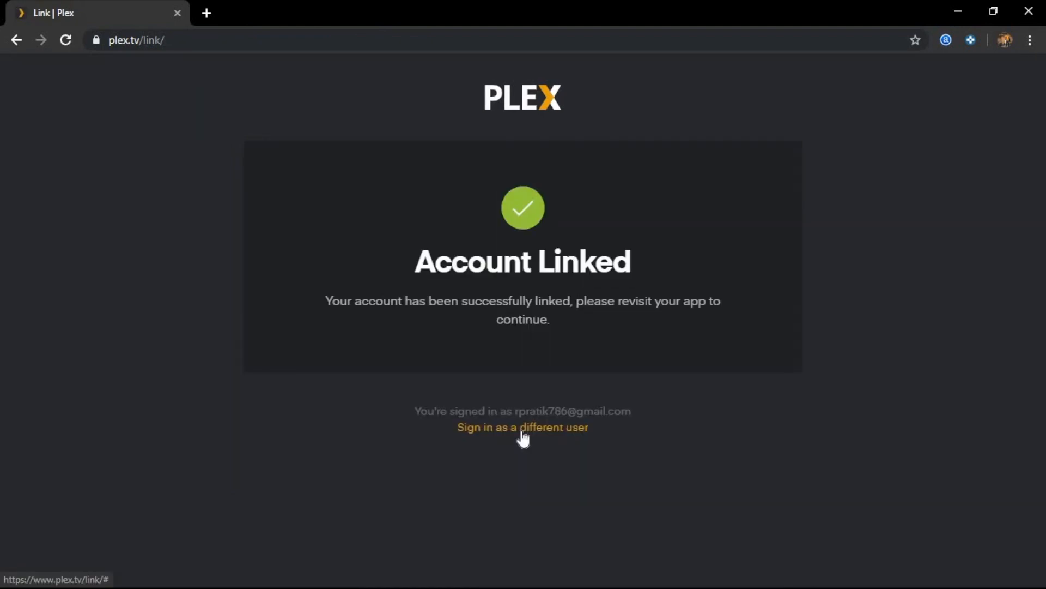
{"action": "mouse_move", "coordinate": [522, 434]}
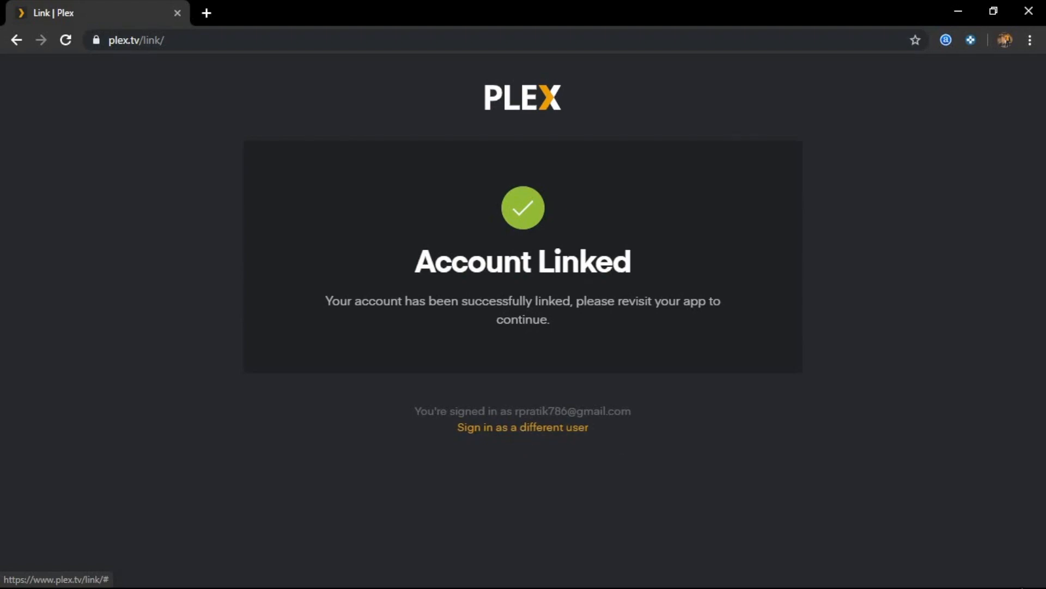
{"action": "mouse_move", "coordinate": [522, 431]}
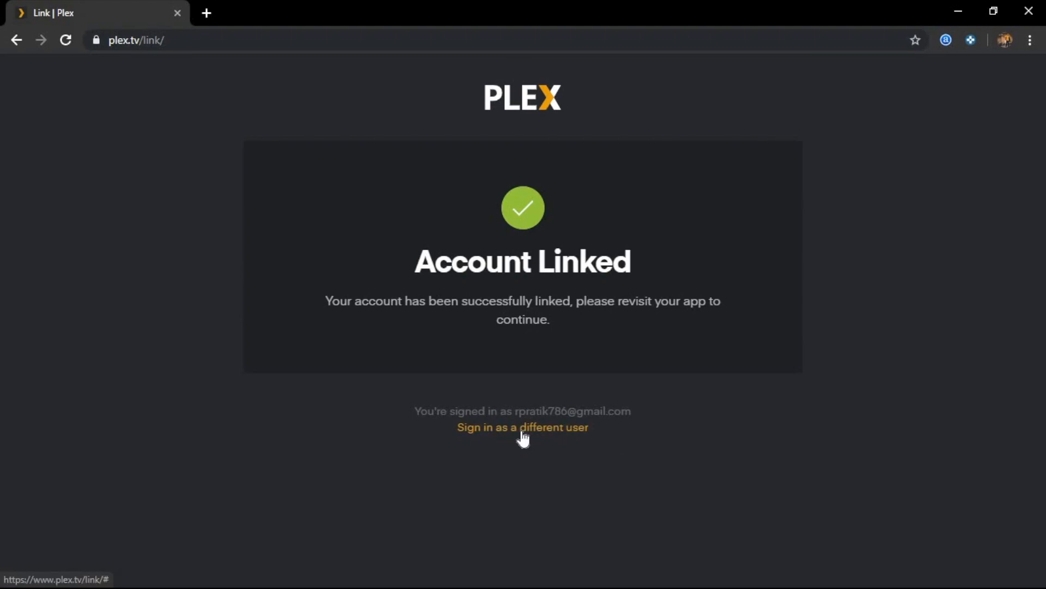